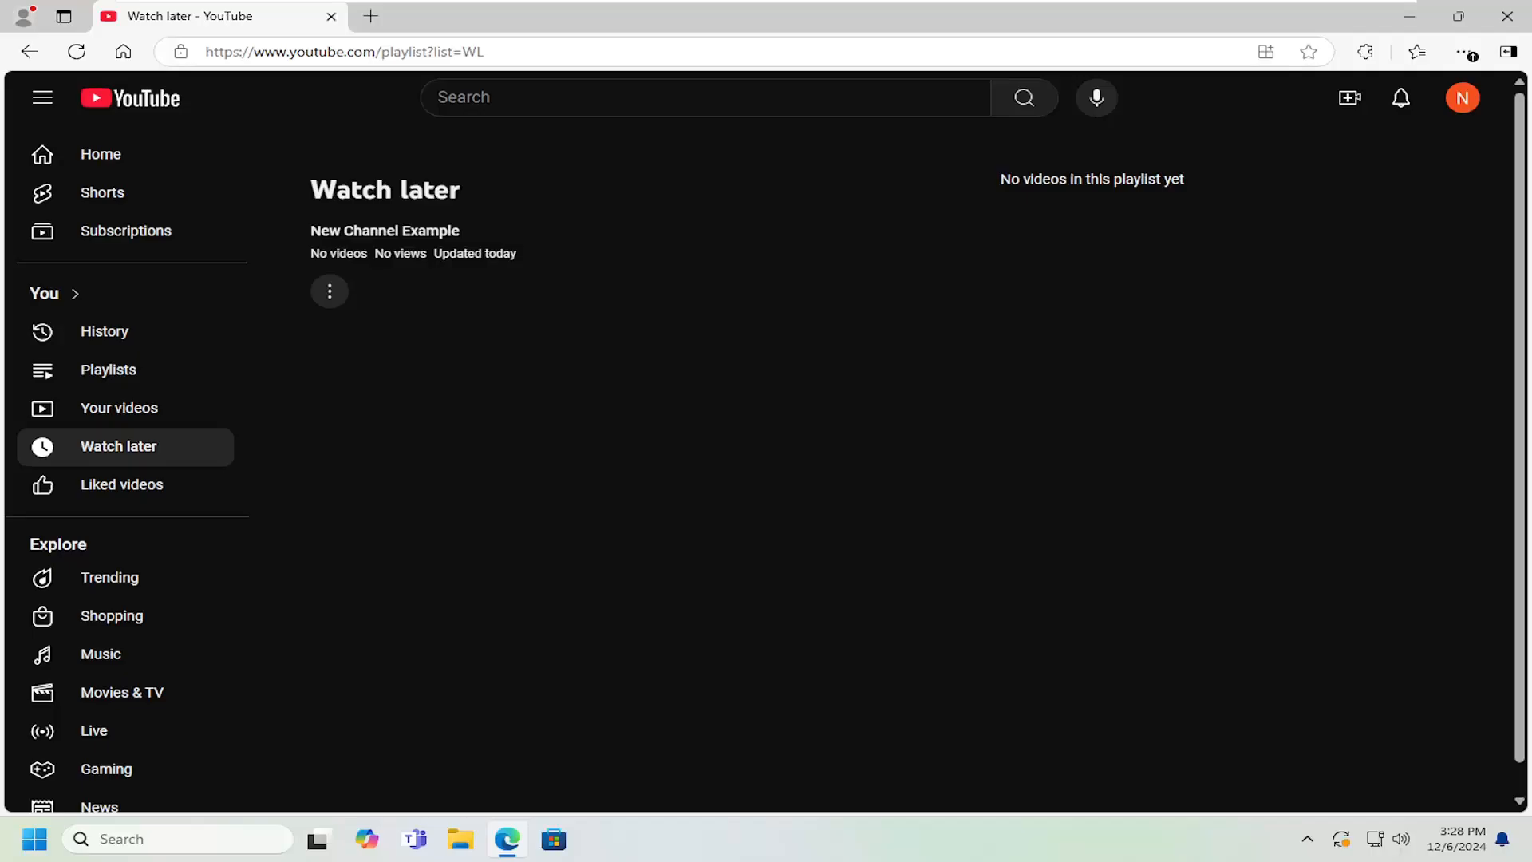
mouse_move(970, 448)
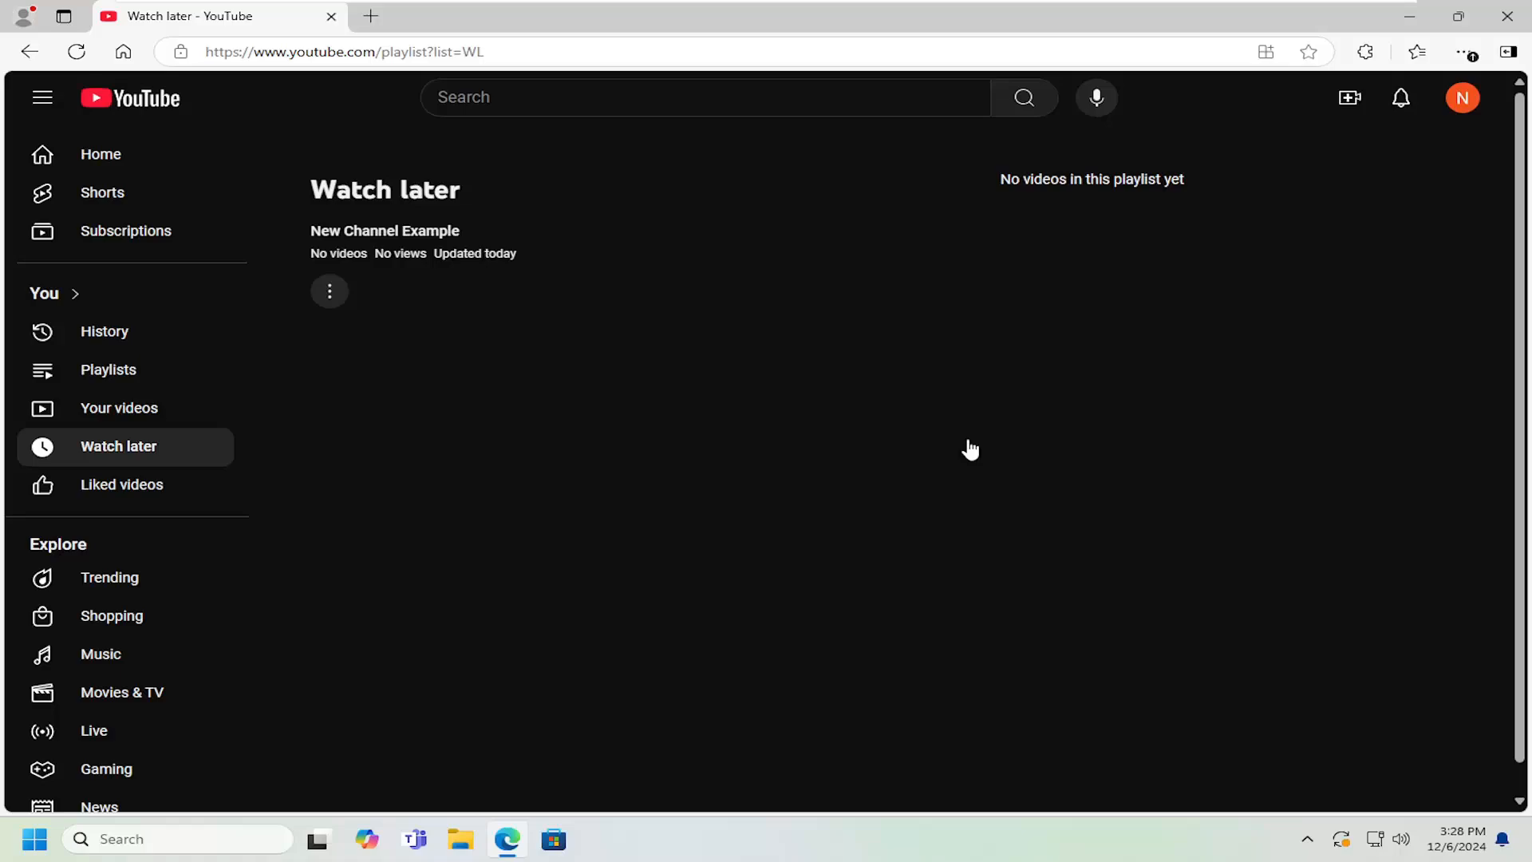
mouse_move(1338, 186)
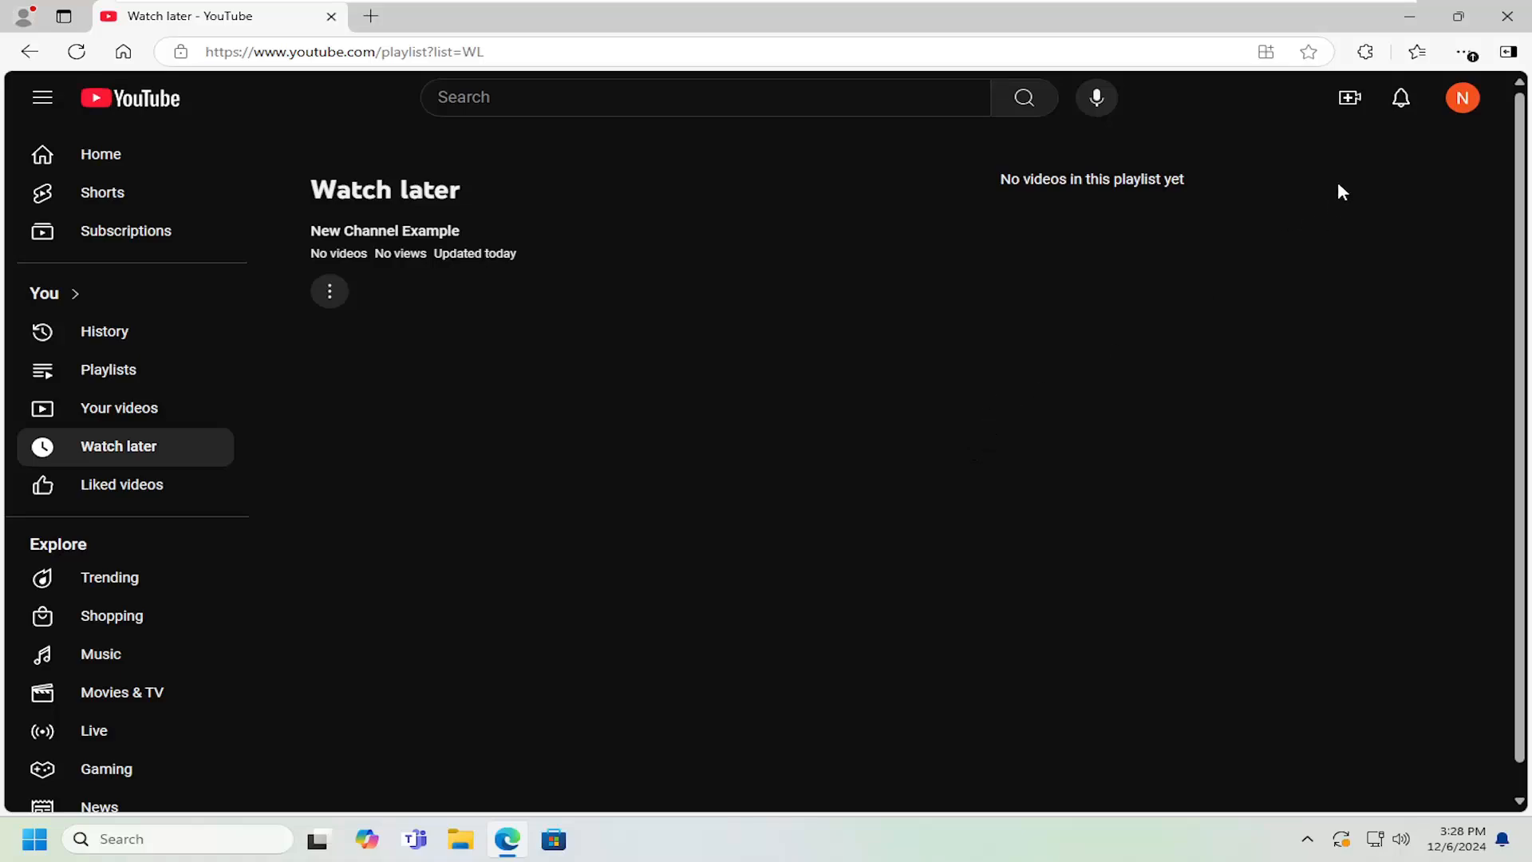
- Go to YouTube Studio from the profile avatar's account menu
click(1462, 97)
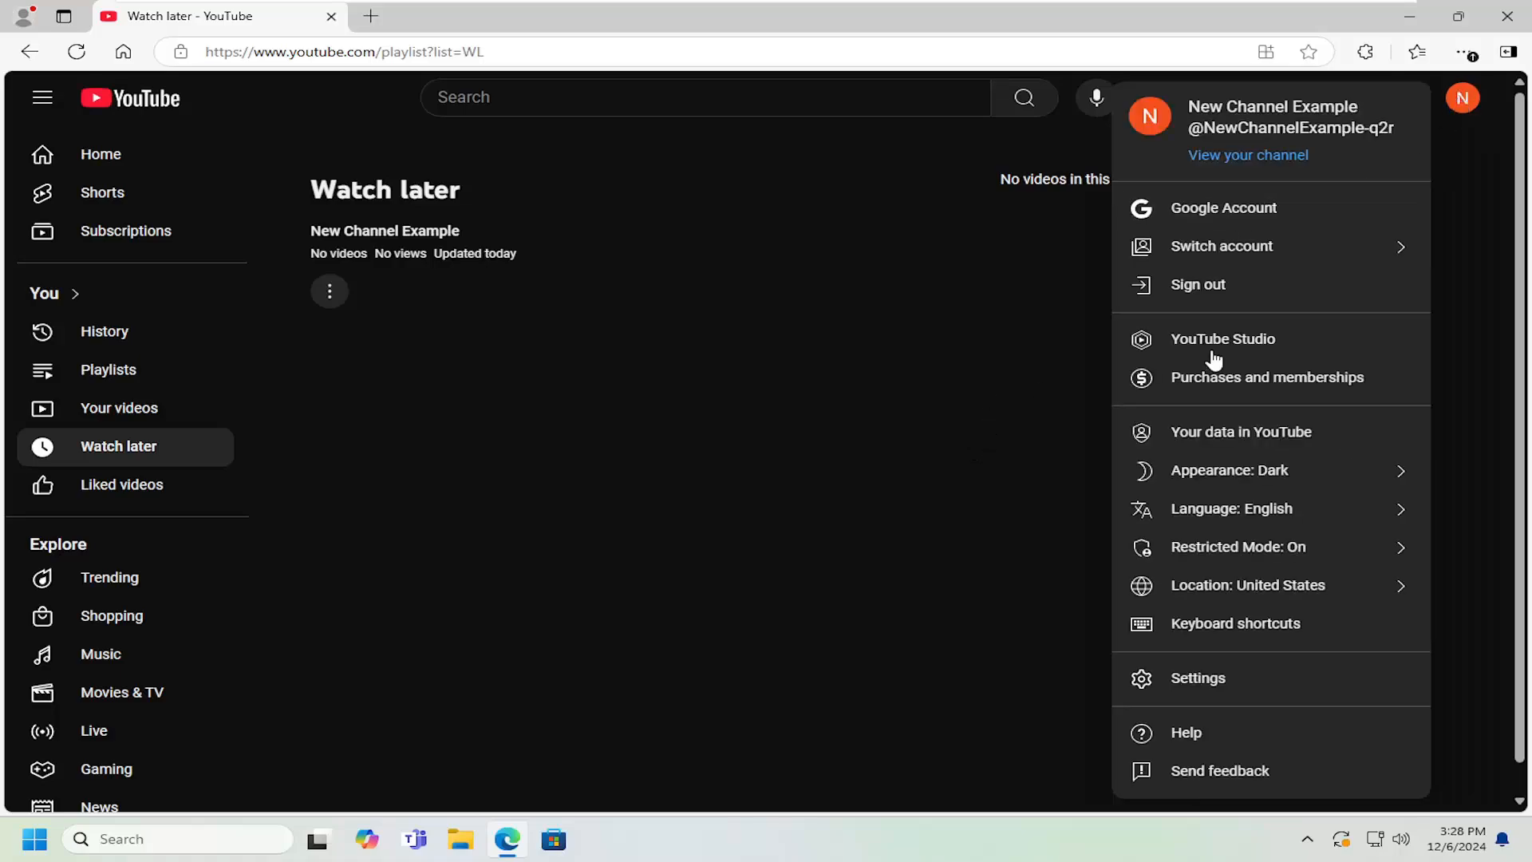
click(1223, 338)
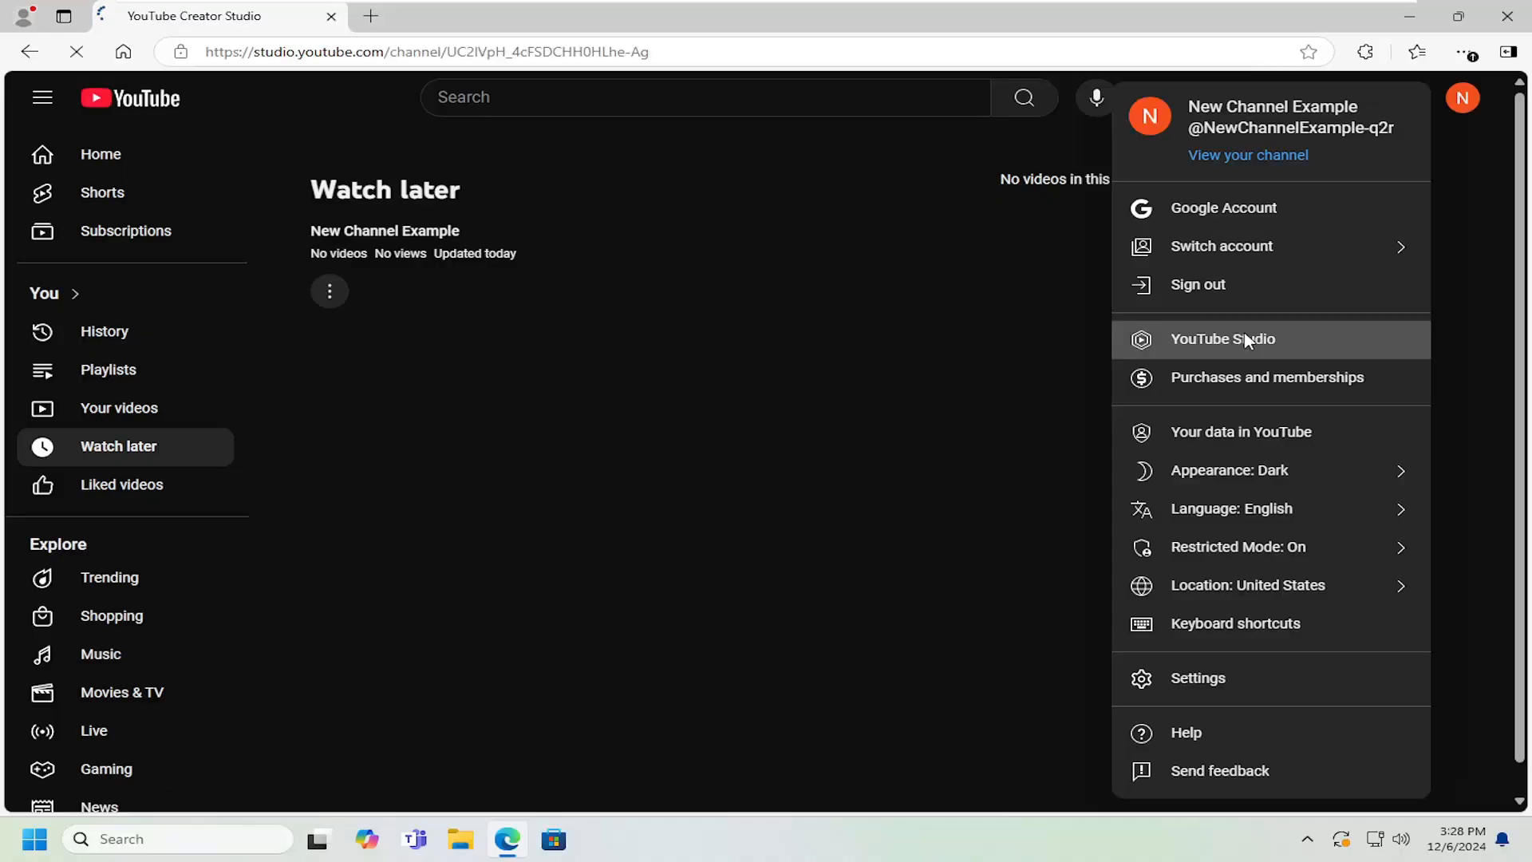
click(1222, 338)
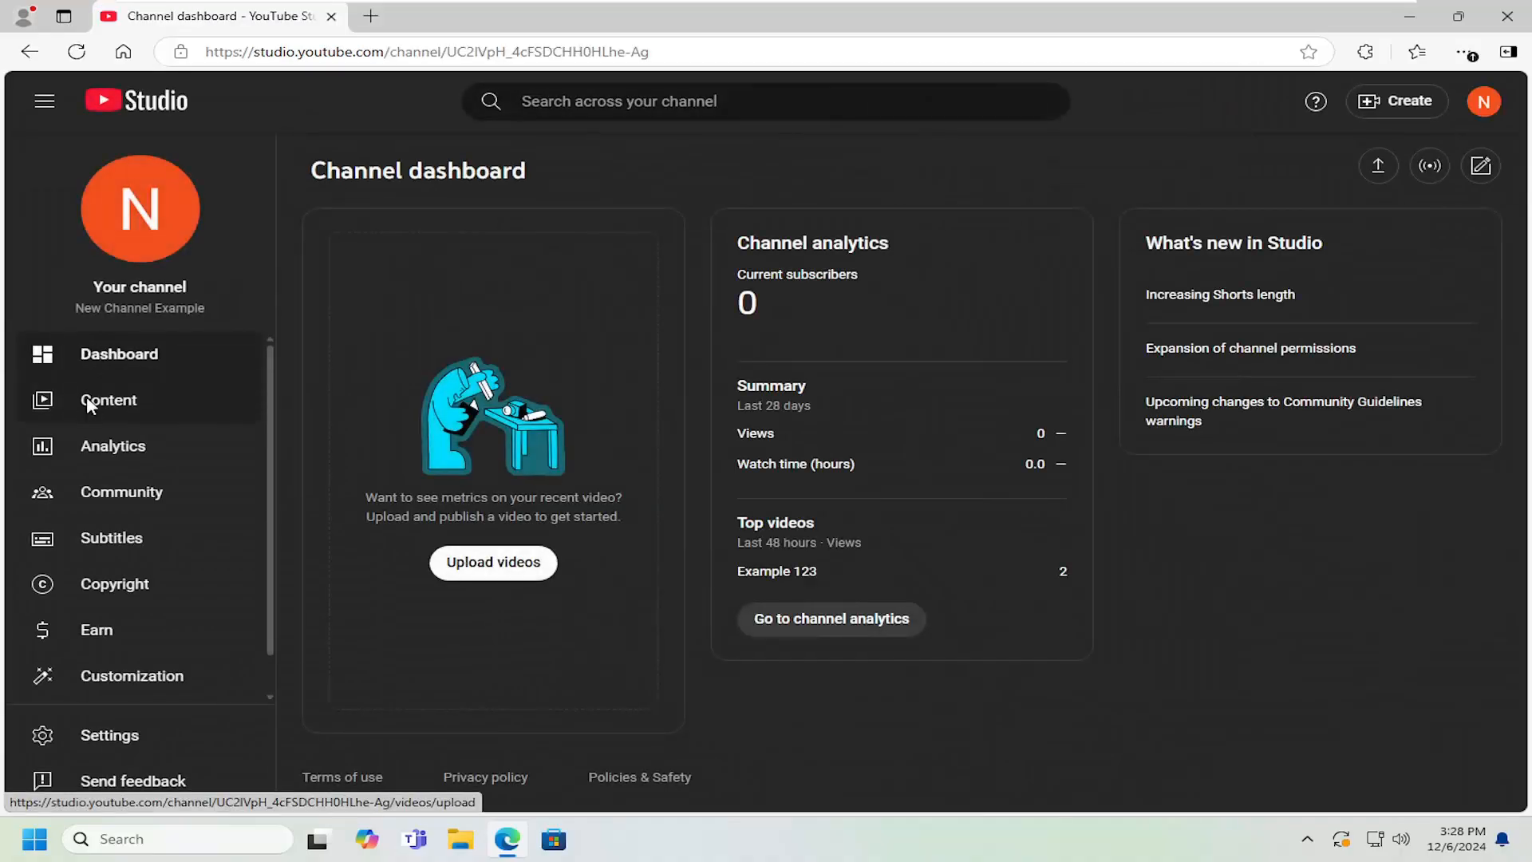
- Show Channel content and open the details of the Example 123 video
click(108, 399)
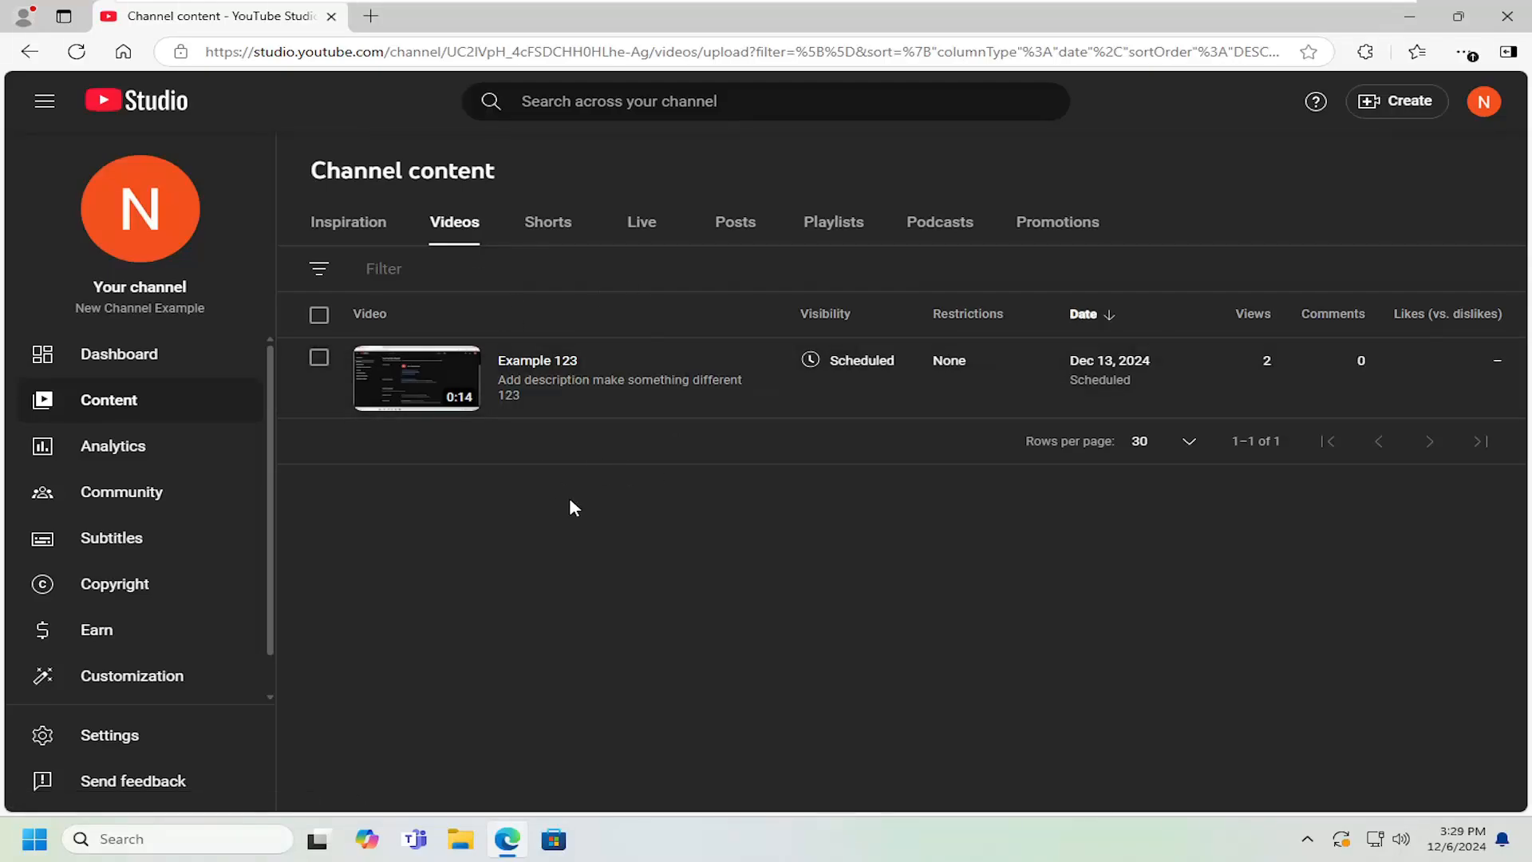
mouse_move(541, 483)
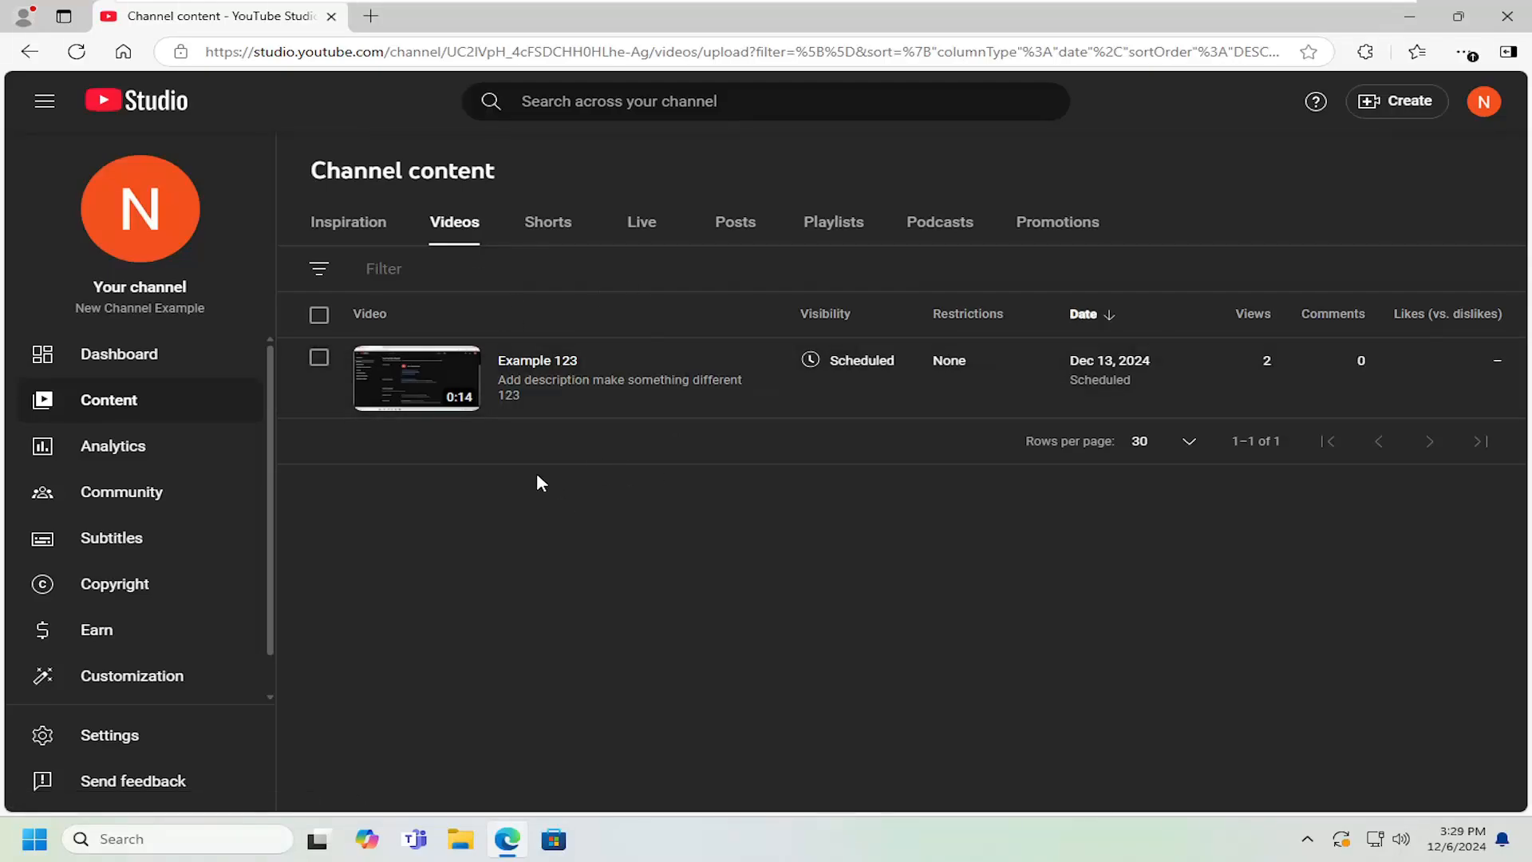
mouse_move(355, 284)
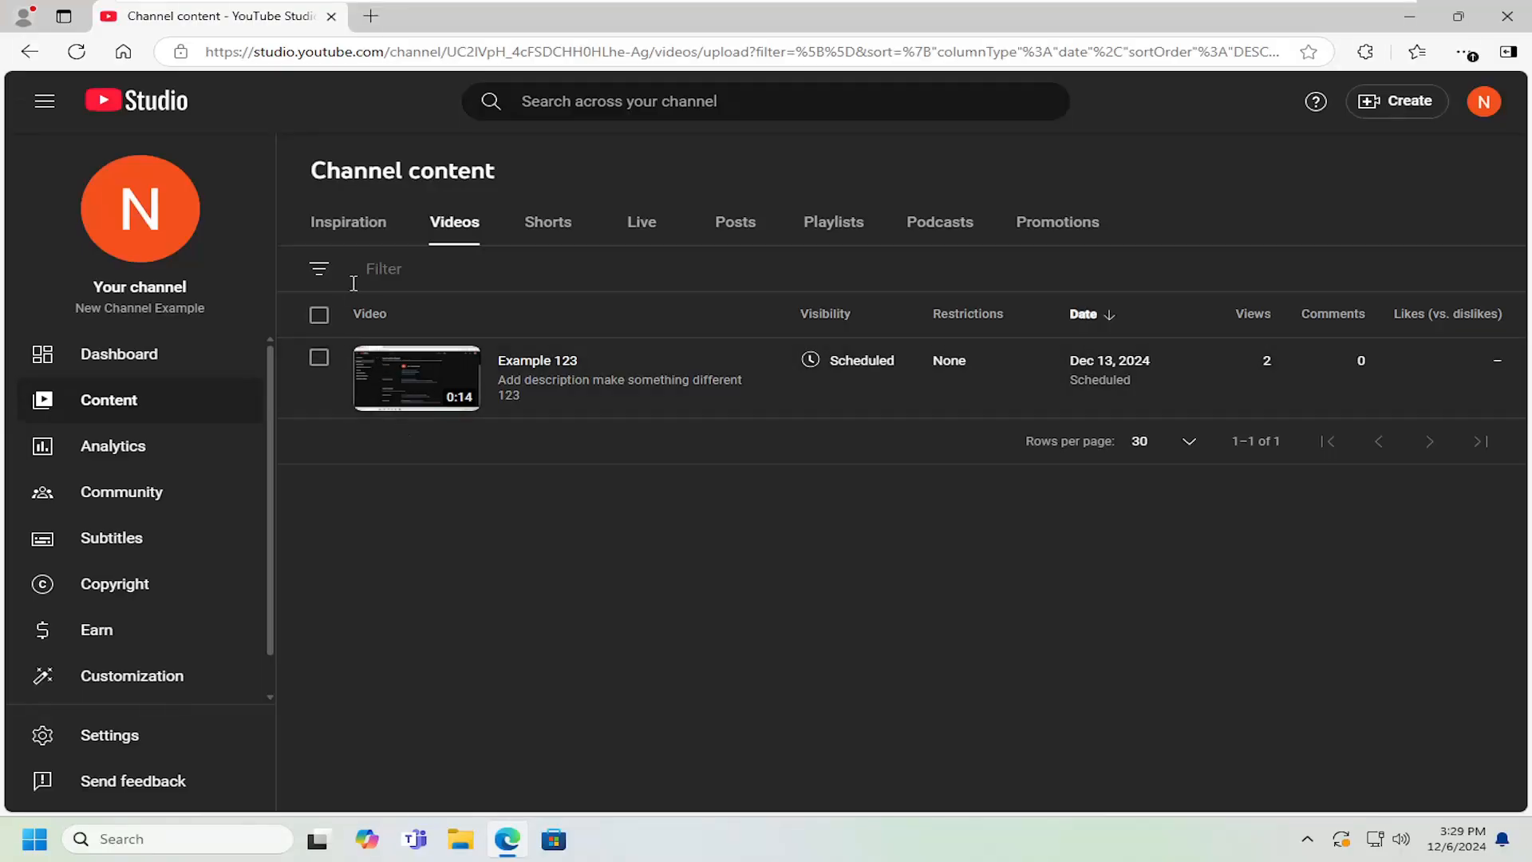
click(383, 269)
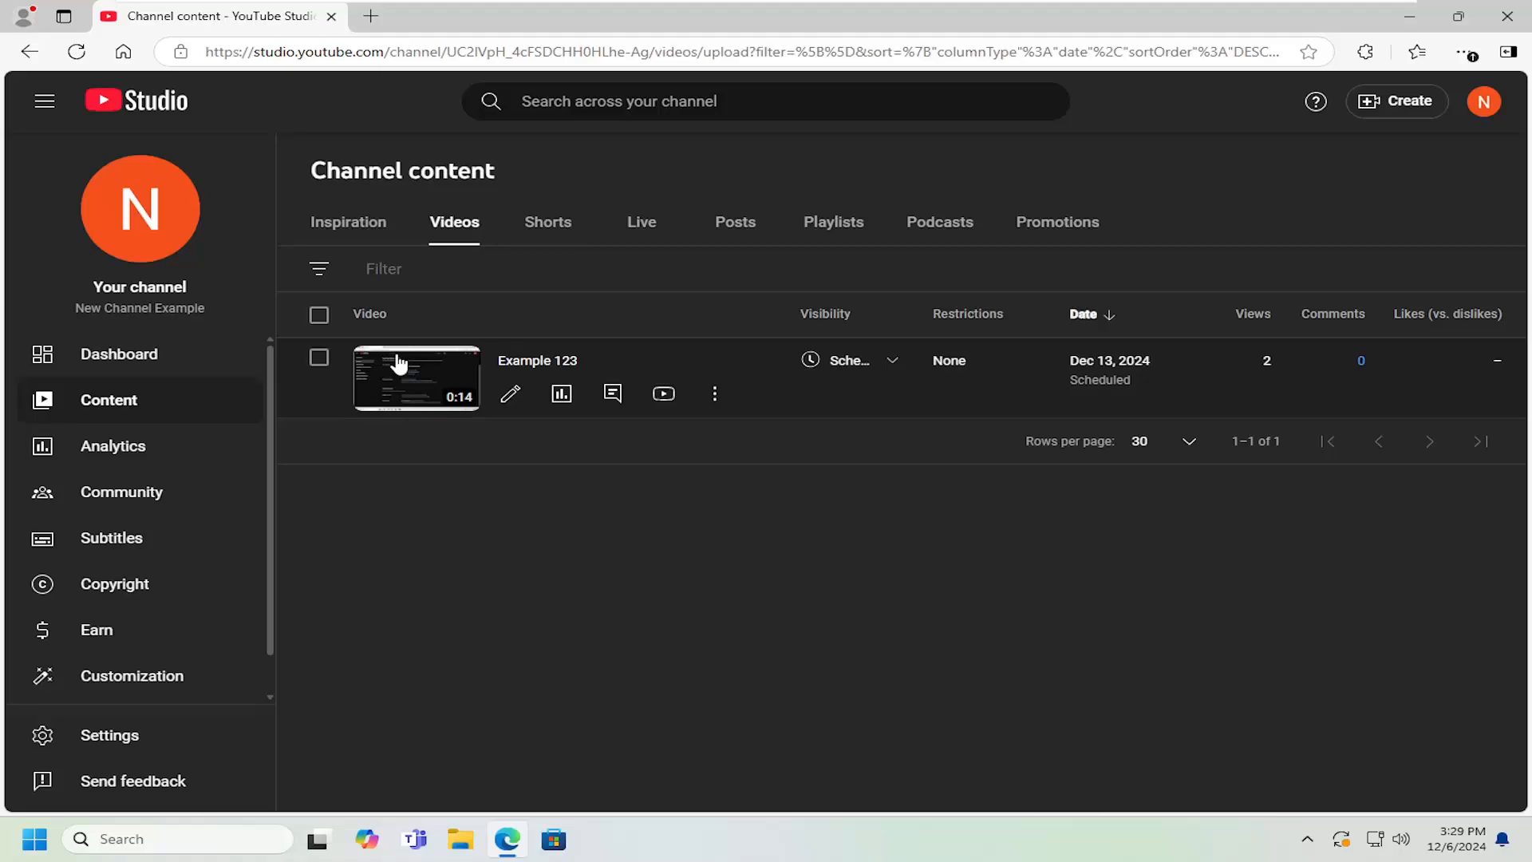
click(415, 377)
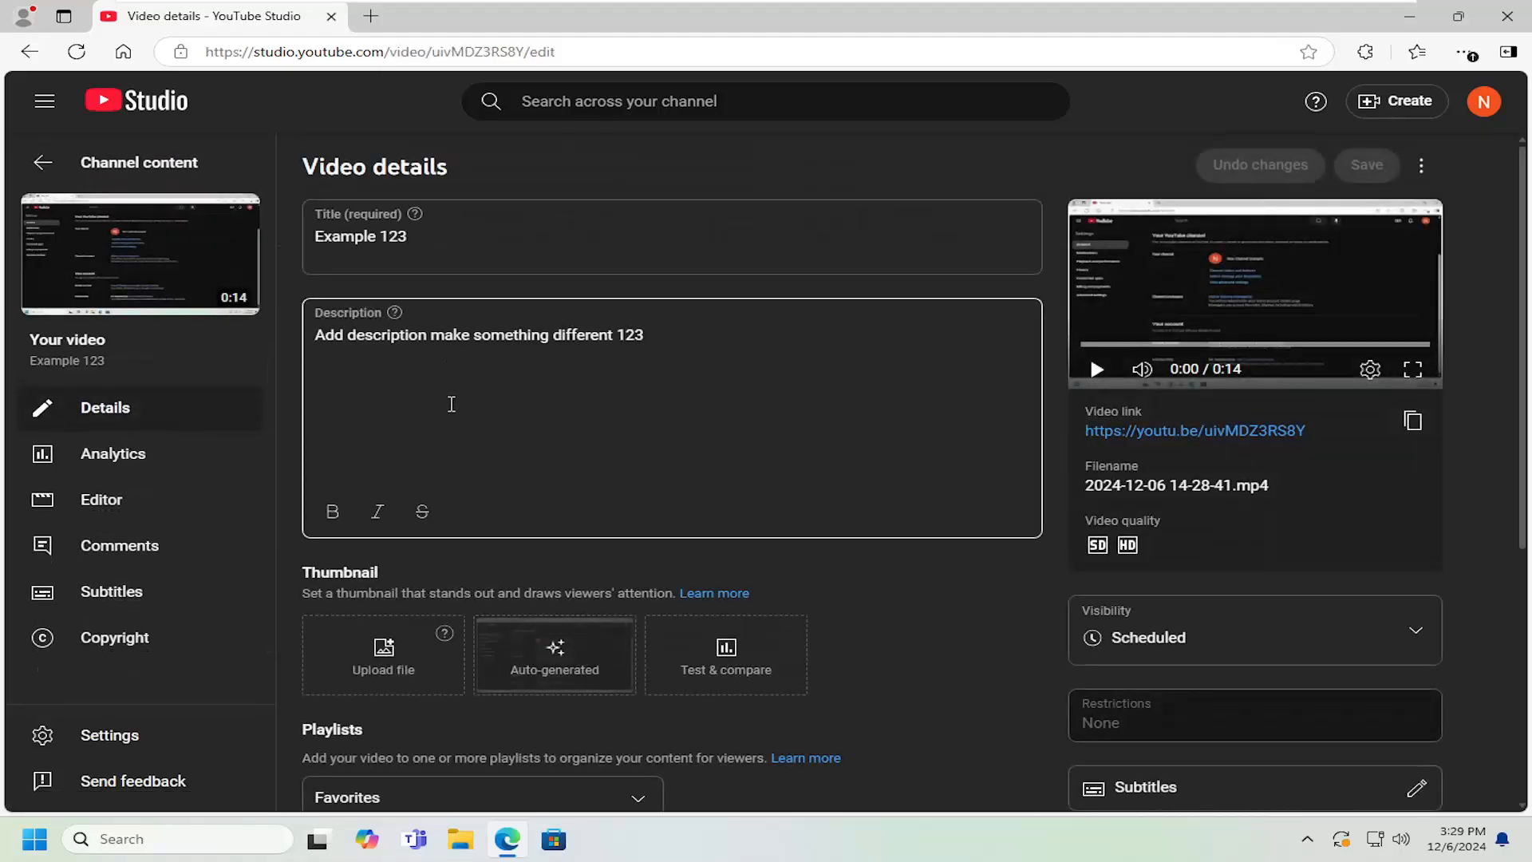
- Under License, turn off Allow embedding for Example 123 and save the change
scroll(down, 3)
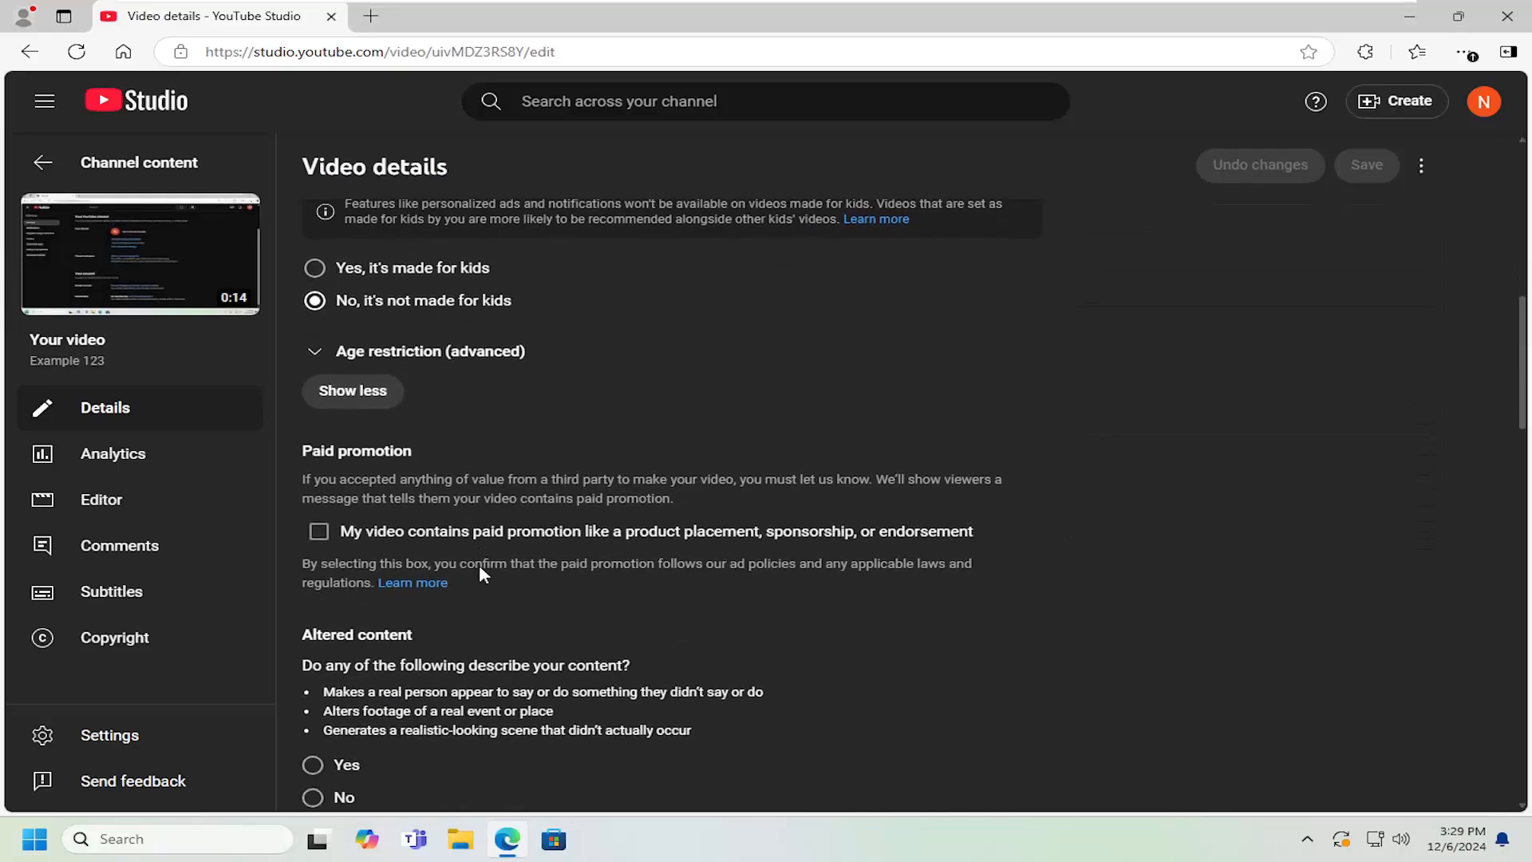
scroll(down, 3)
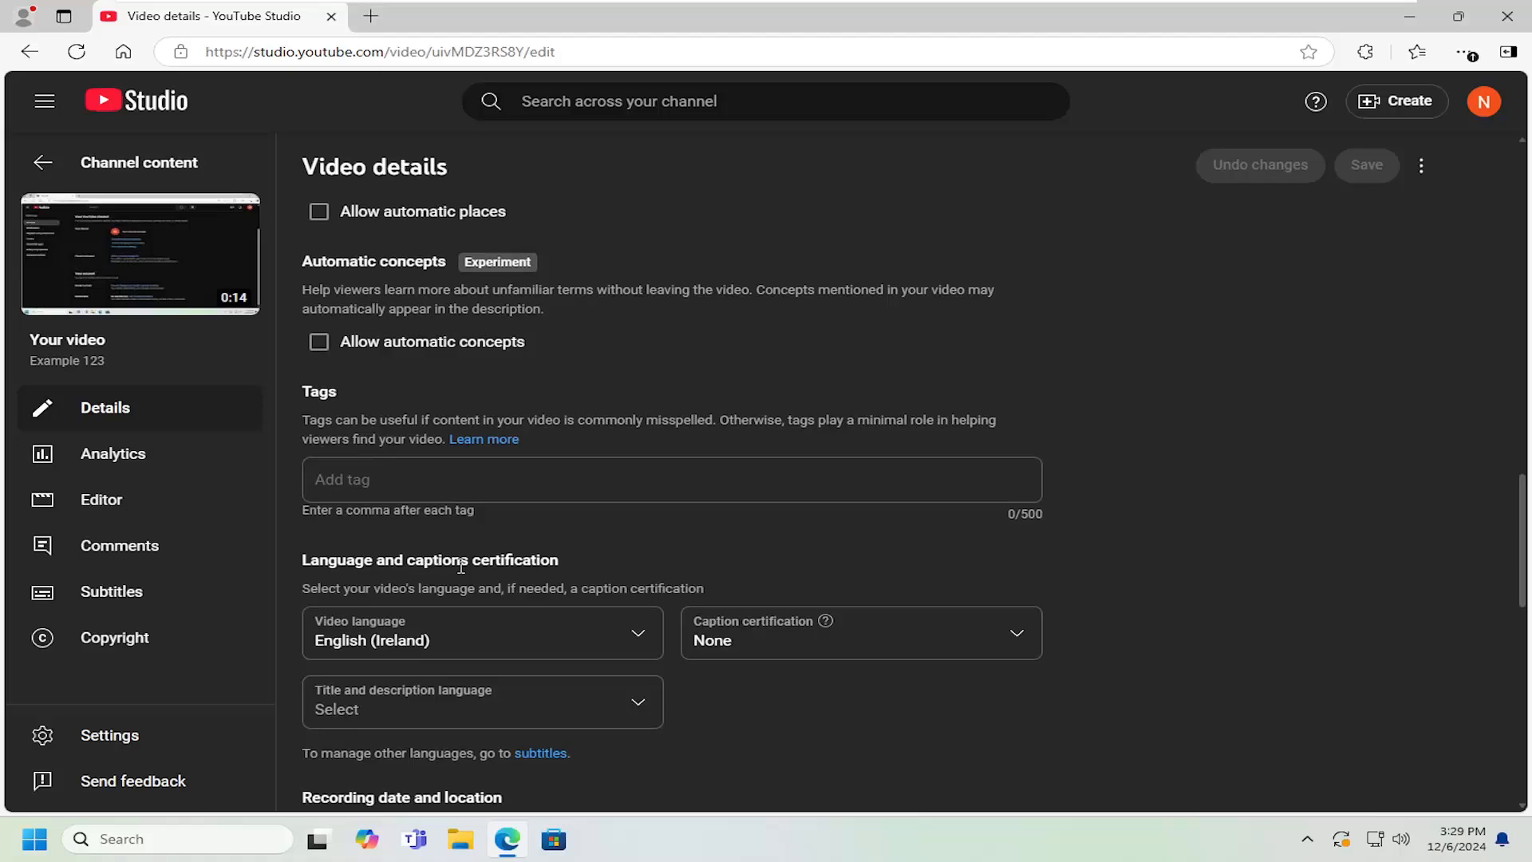
scroll(down, 3)
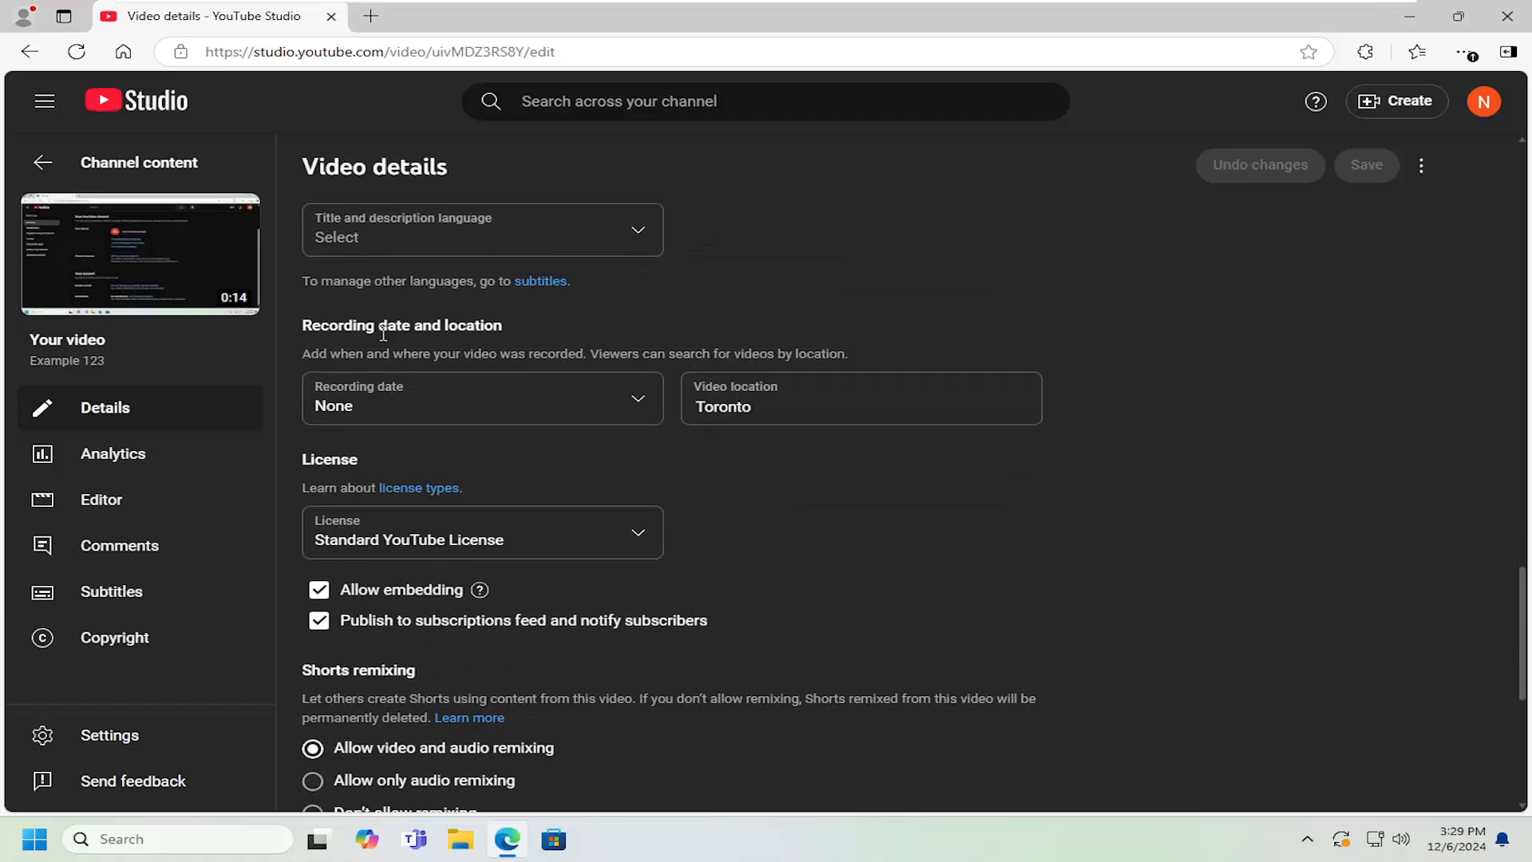
mouse_move(402, 616)
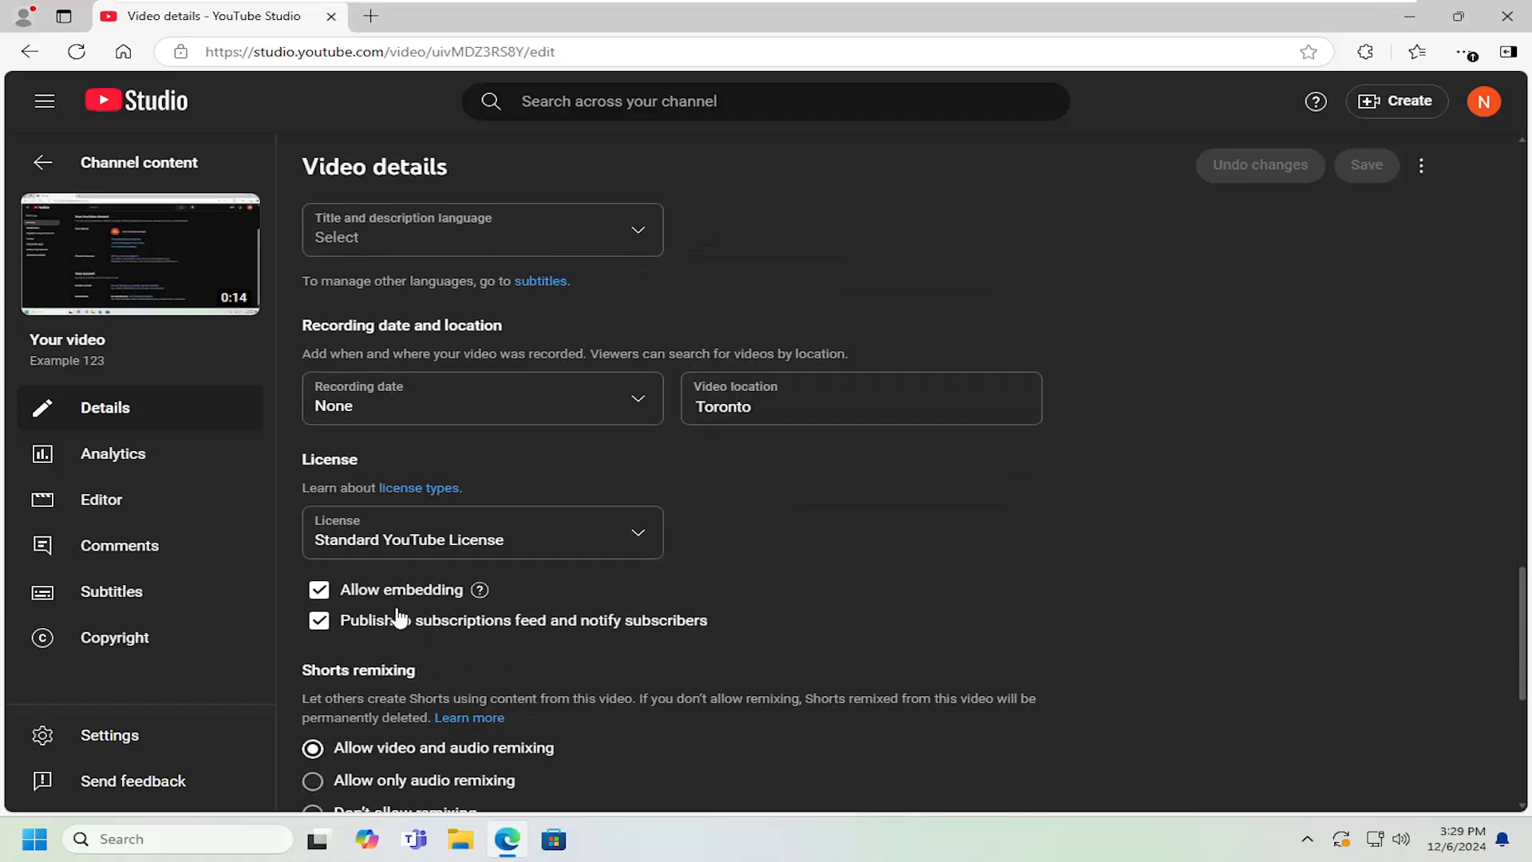
click(317, 591)
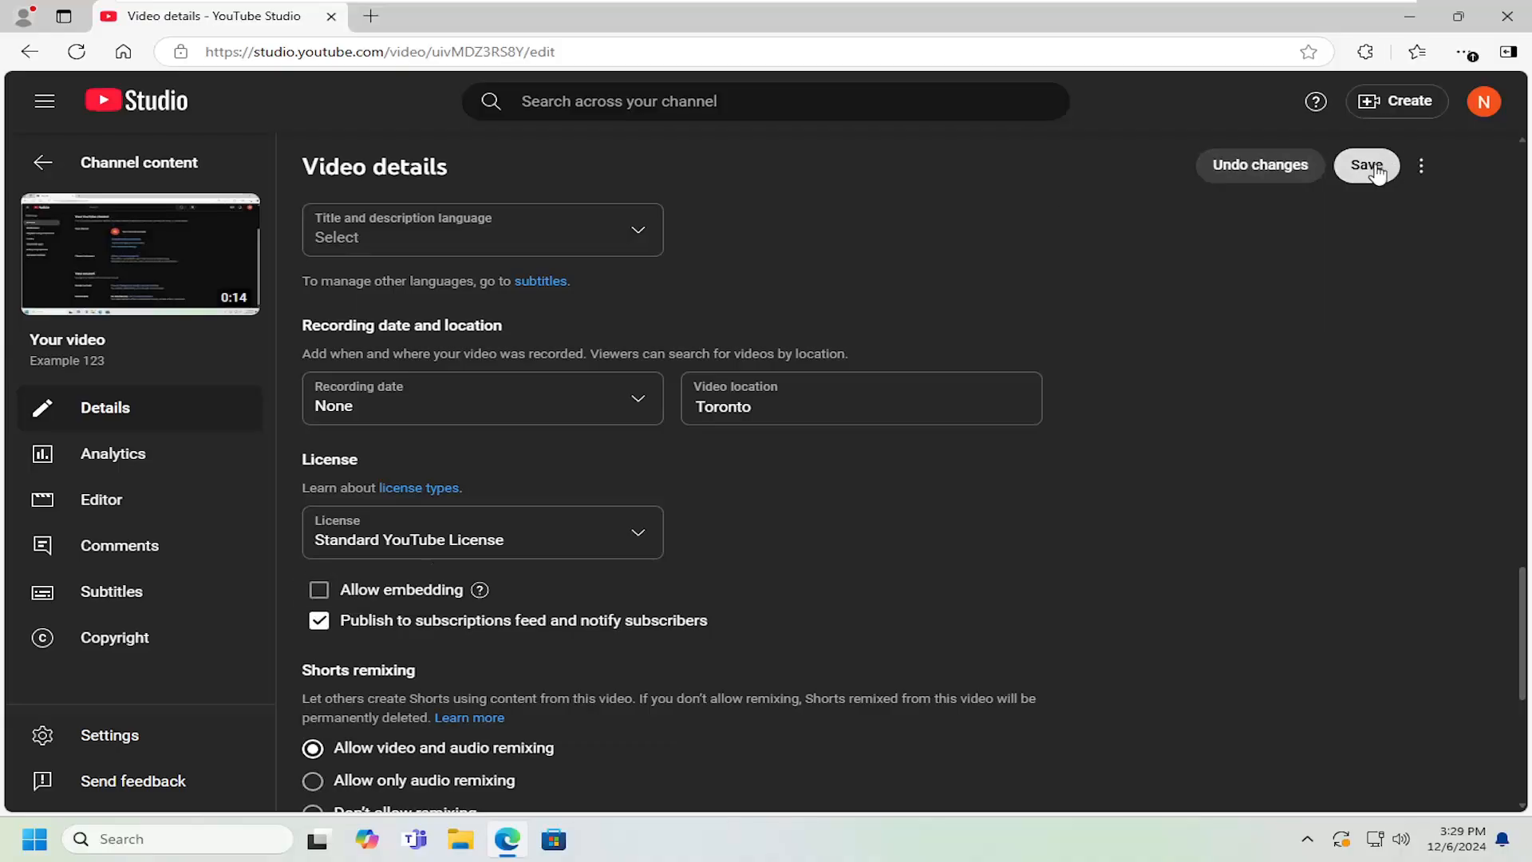
click(1366, 165)
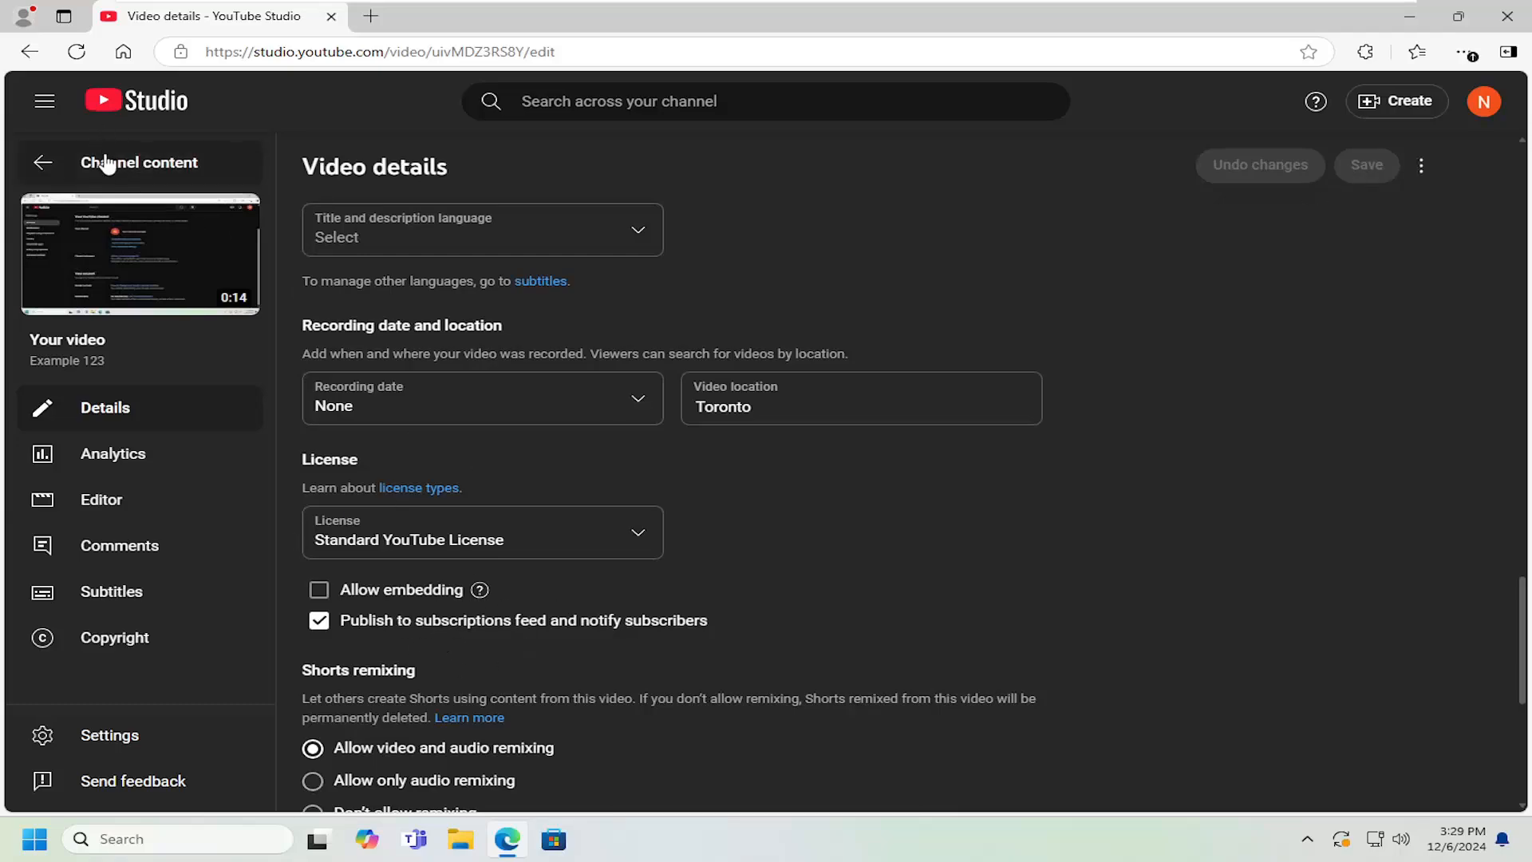
- Back in Channel content, select the videos and choose Embedding from the bulk Edit menu
click(41, 163)
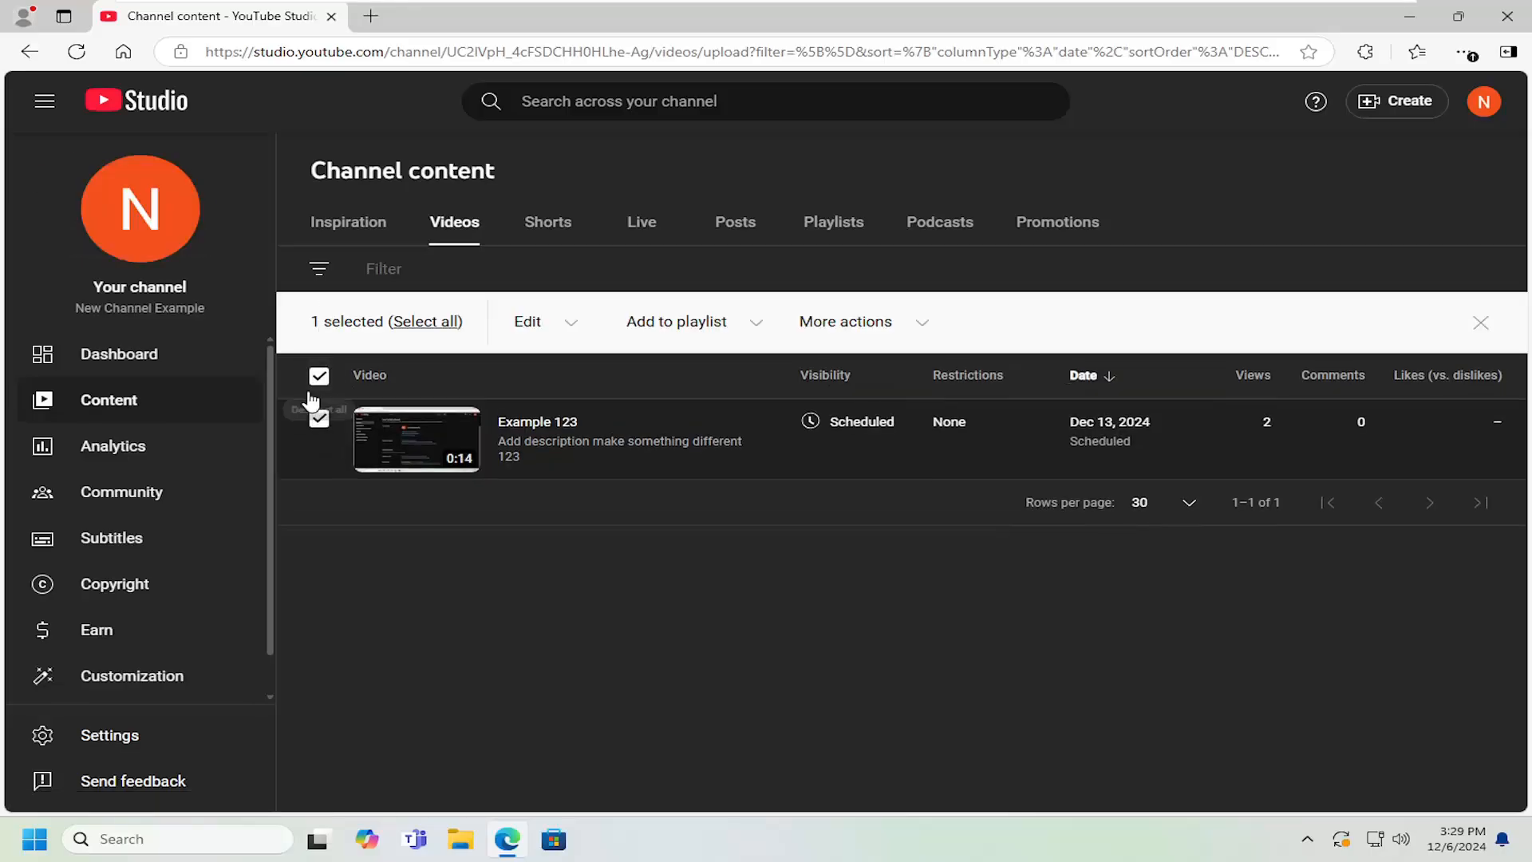
click(527, 323)
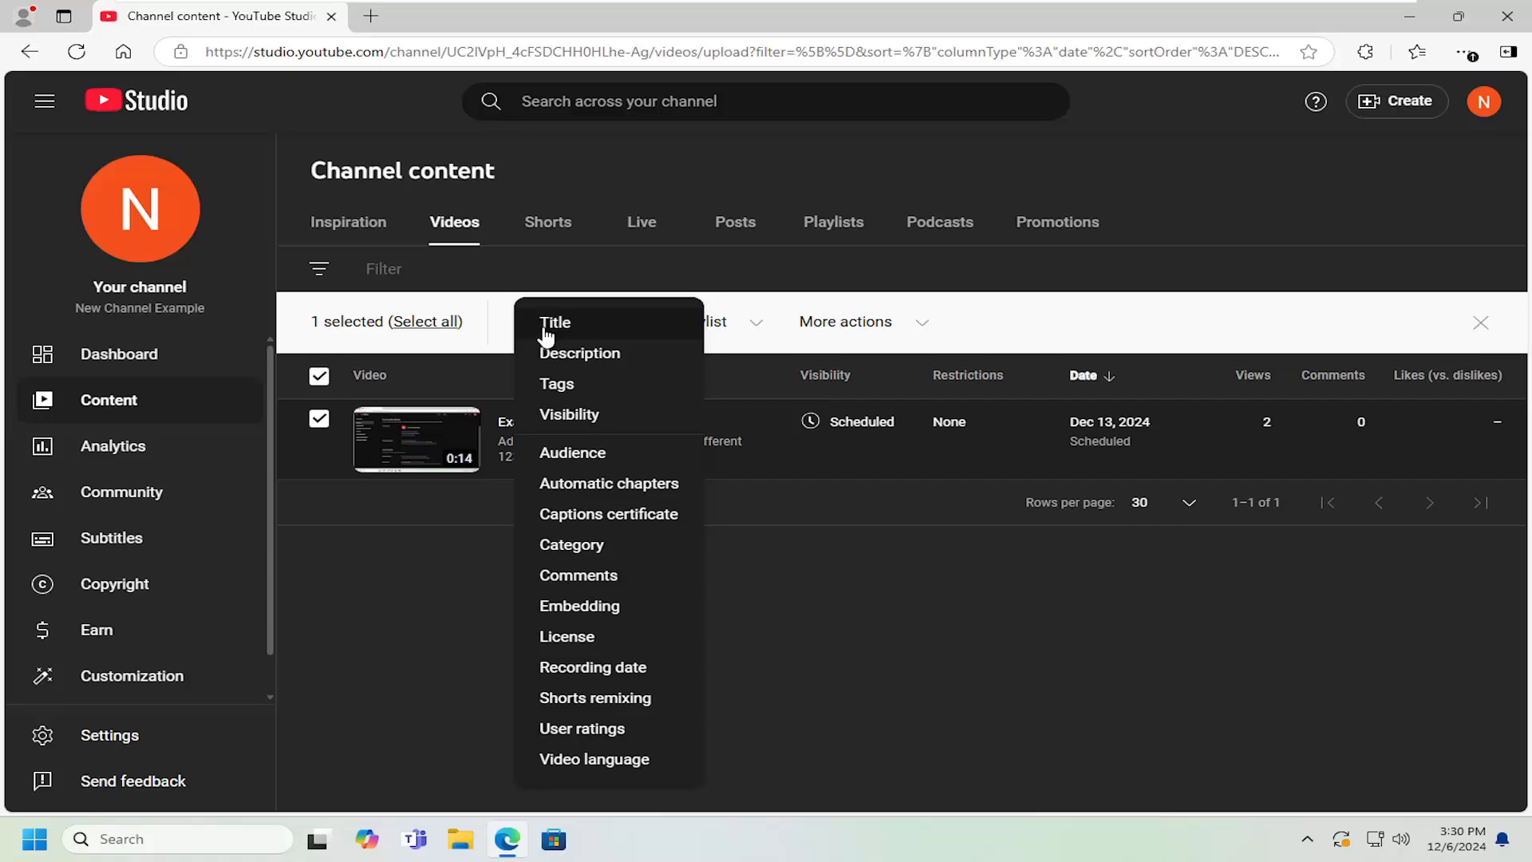
click(578, 607)
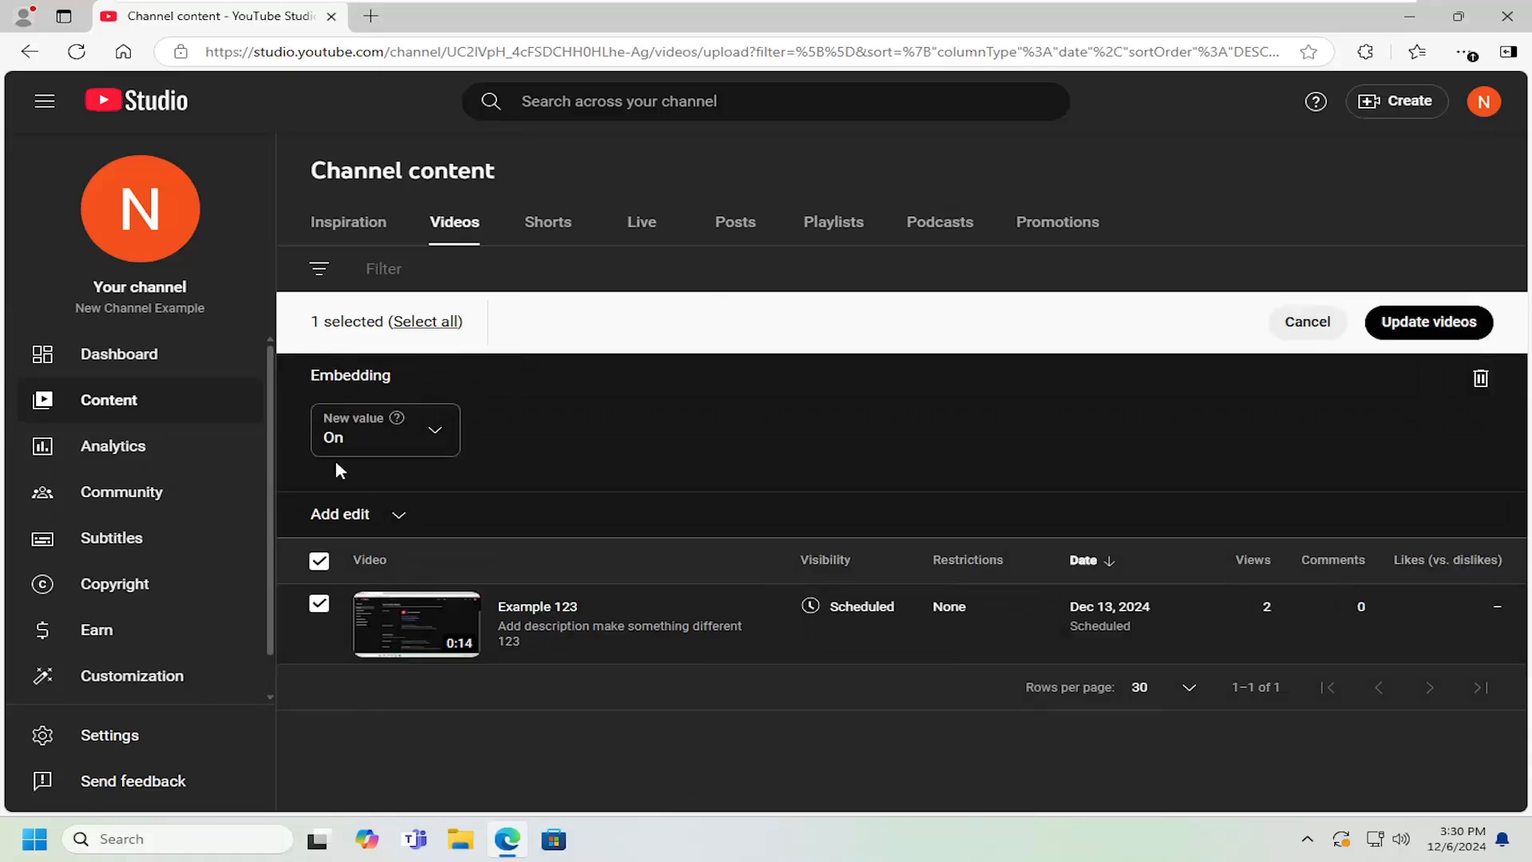
- Set the new Embedding value to Off and update the selected videos
click(383, 431)
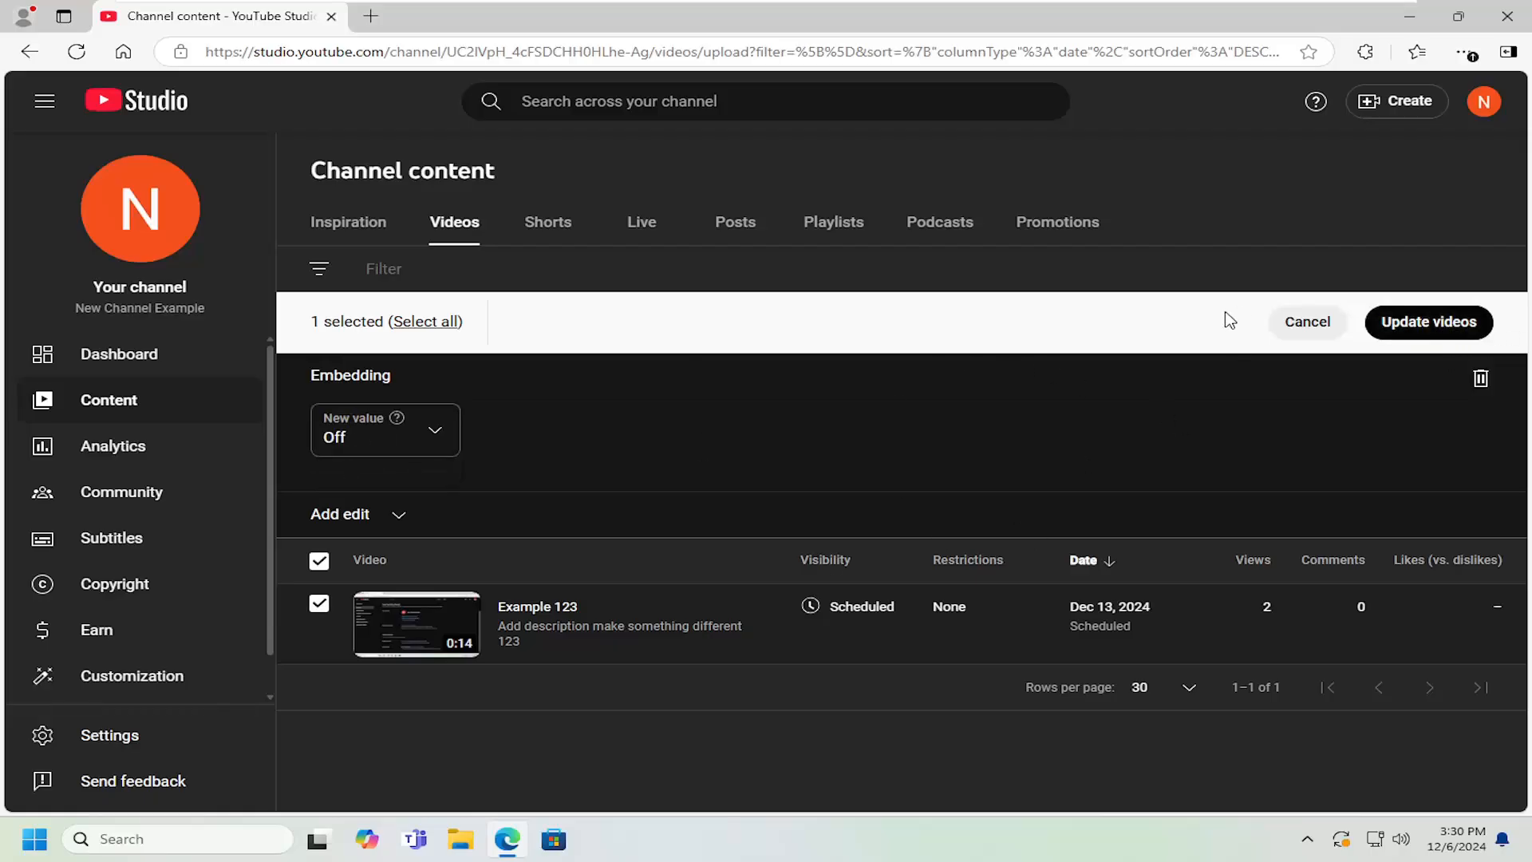
click(1307, 322)
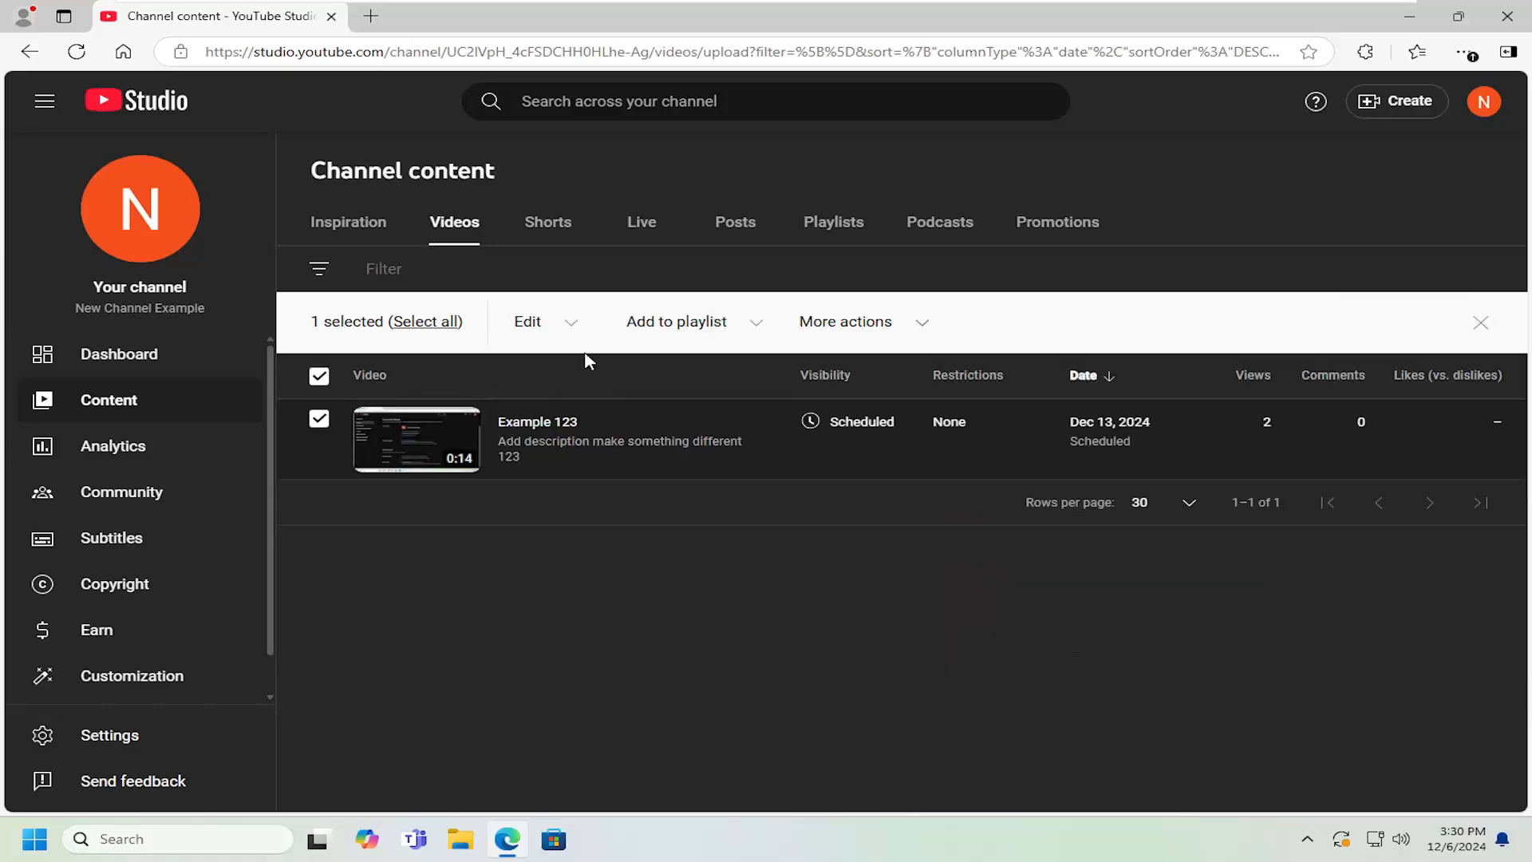